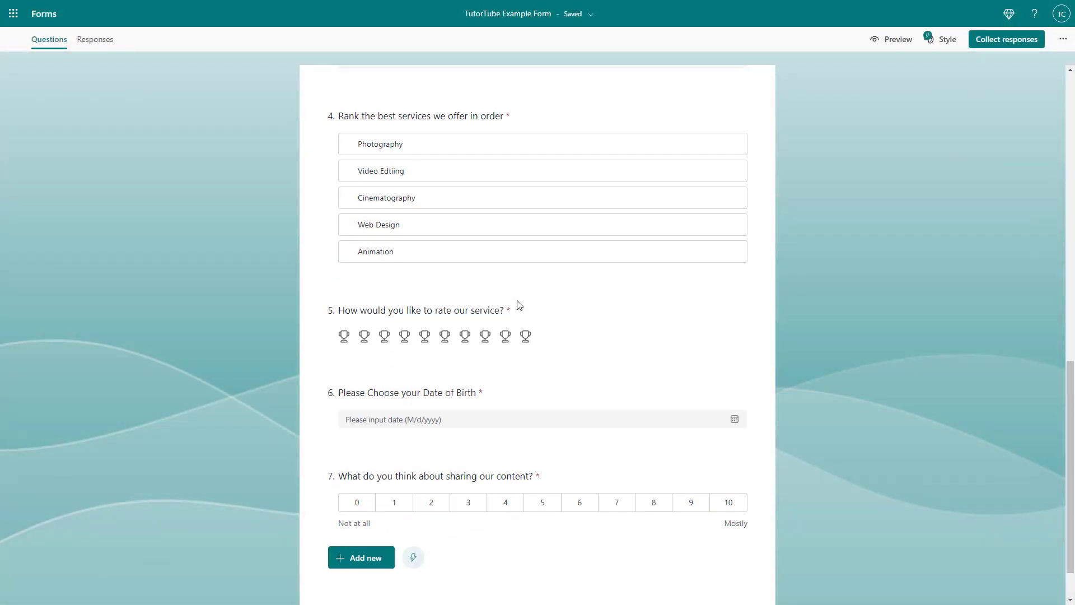
Duplicate the favorite Operating System question so its copy becomes question 2
scroll("up", 3)
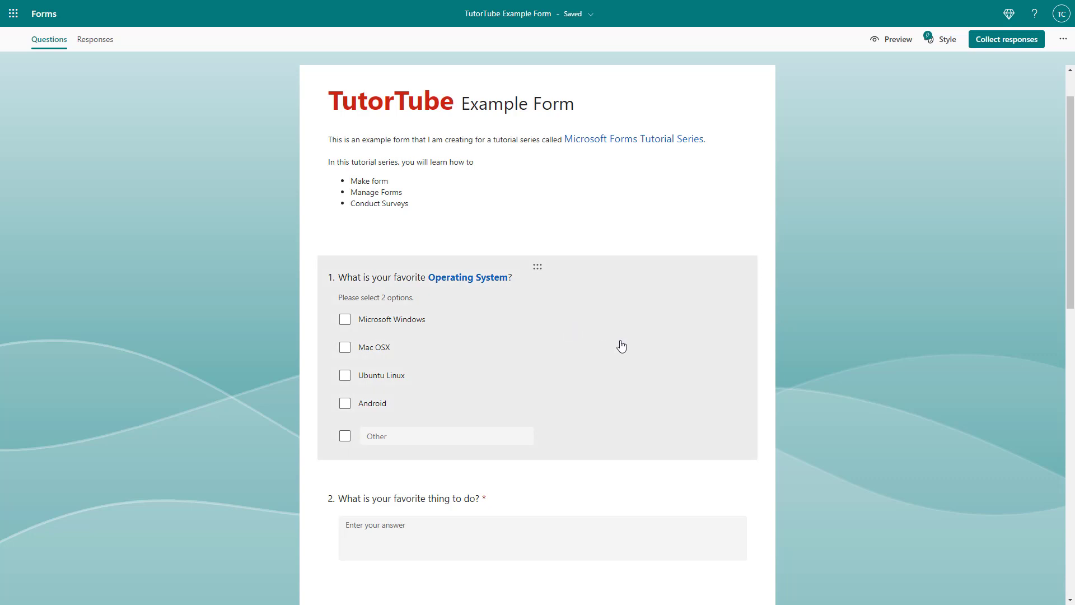
left_click(446, 277)
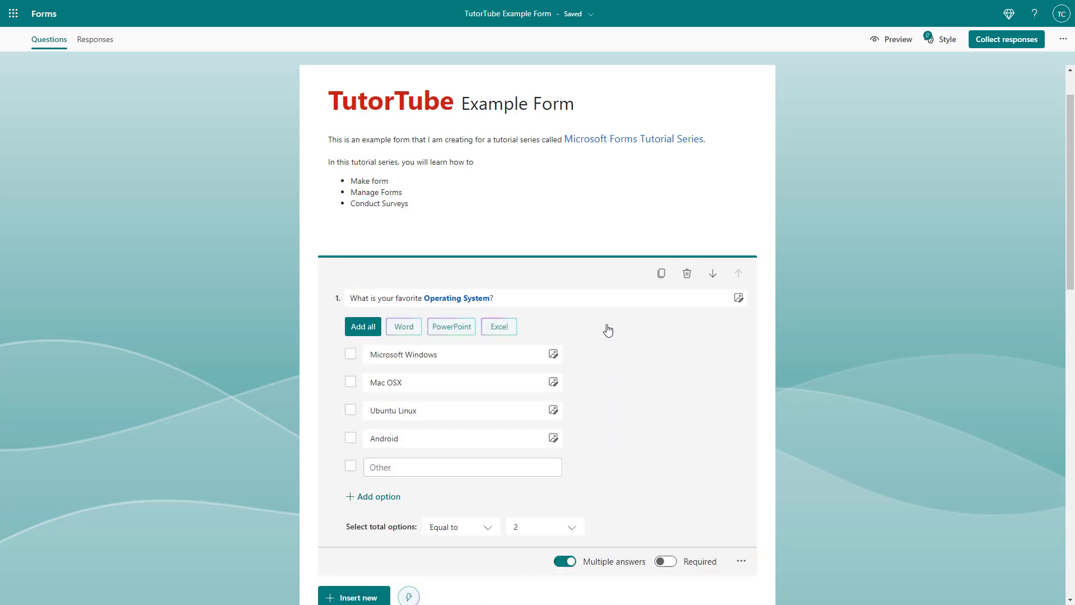
mouse_move(661, 274)
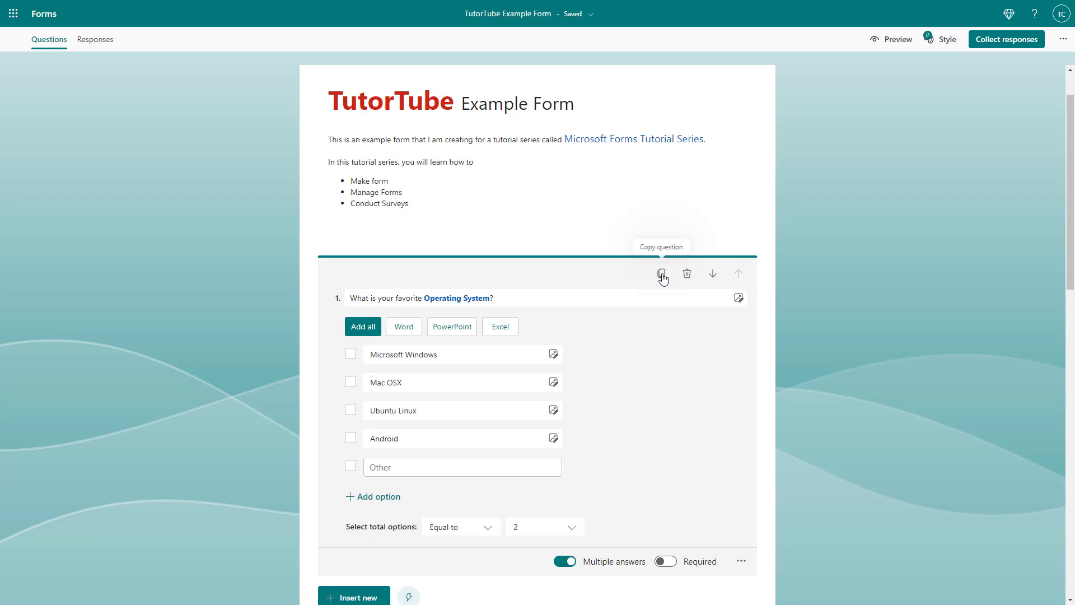
left_click(662, 273)
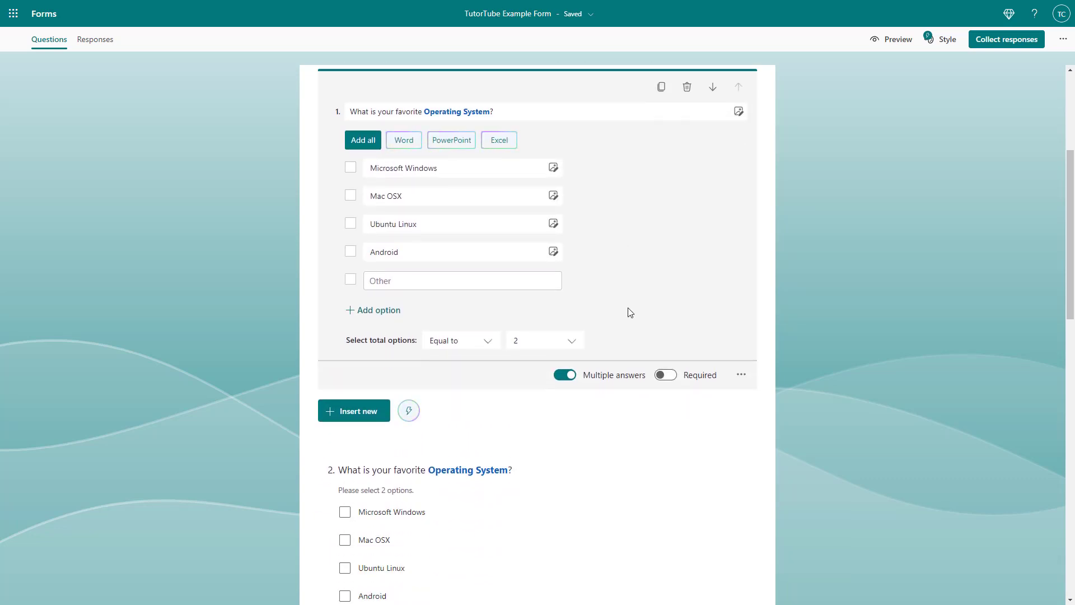
mouse_move(587, 481)
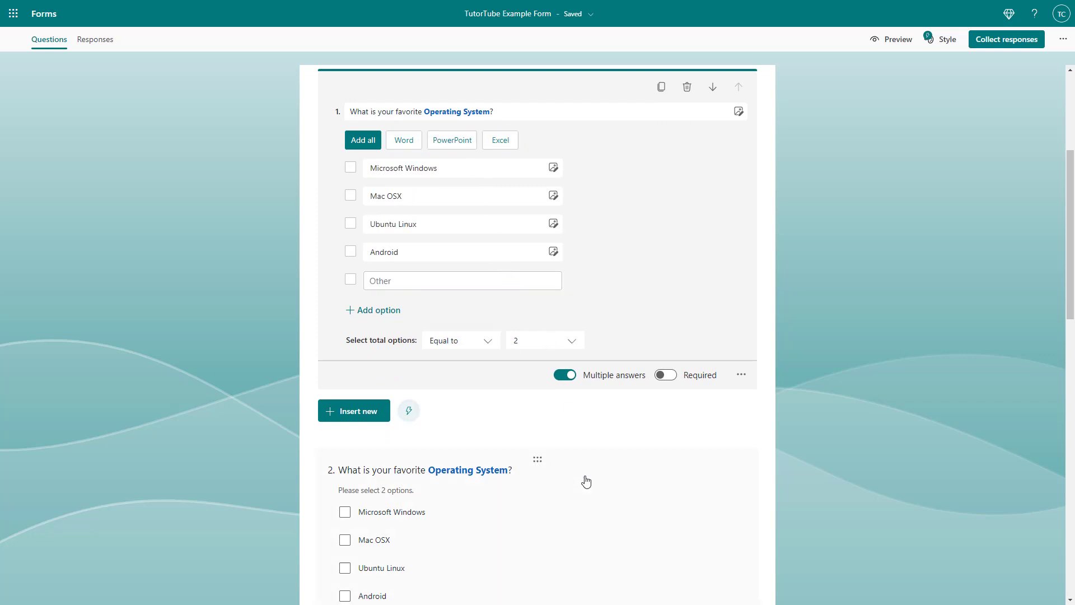
Reword question 2's title to "Which Operating System you want to learn?"
scroll("down", 3)
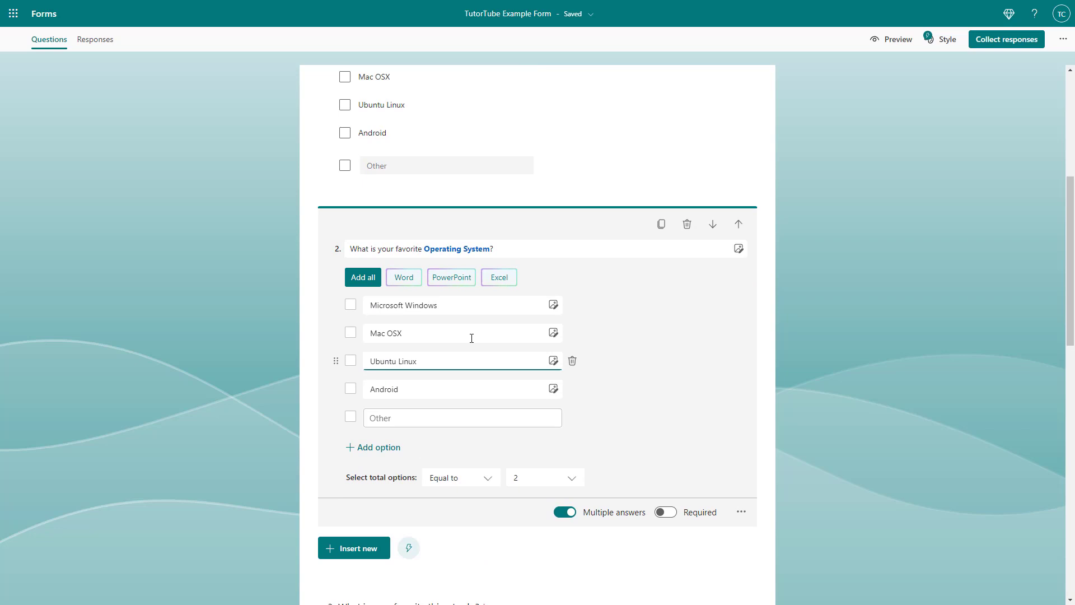
left_click(427, 249)
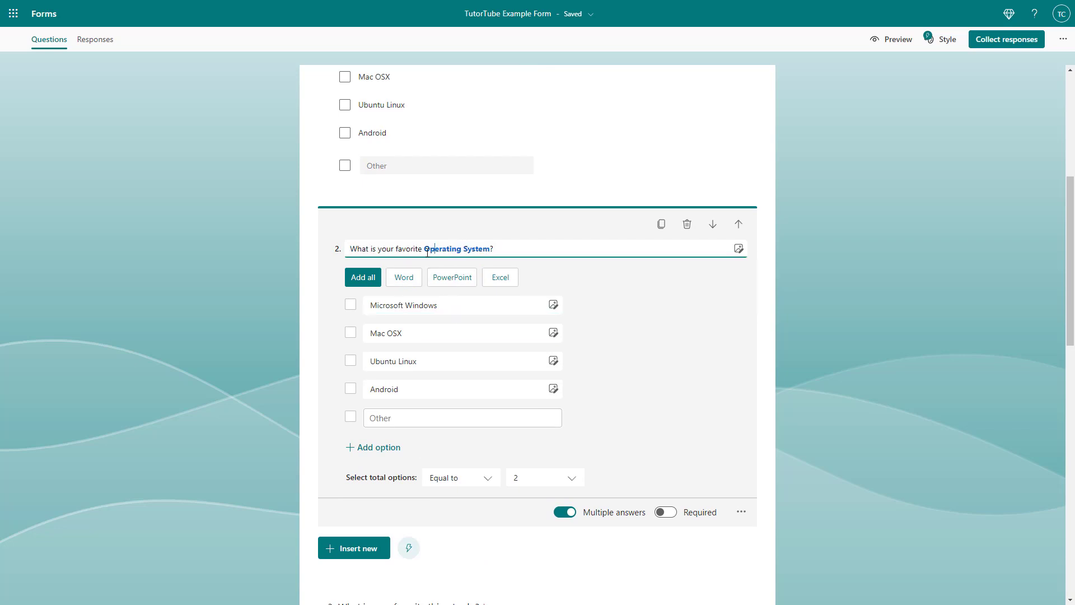
double_click(419, 249)
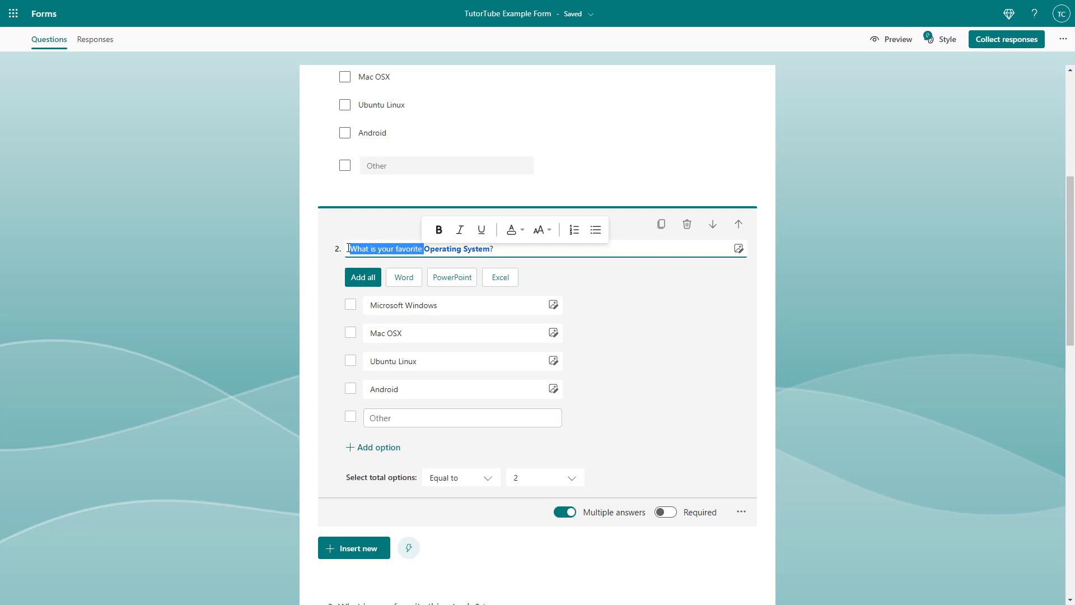
type("Which Operating")
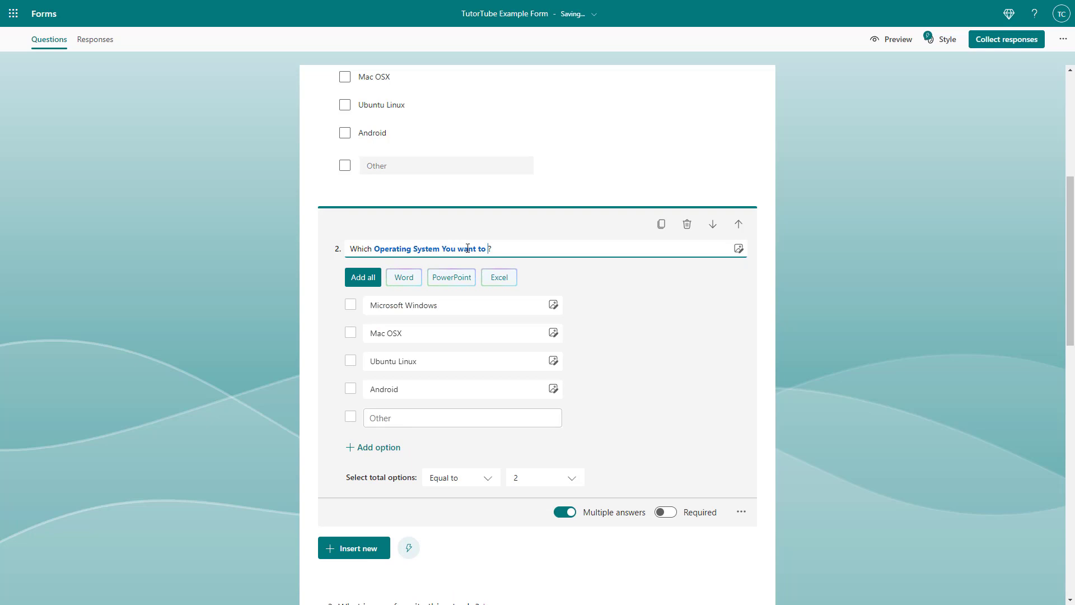
type("learn?")
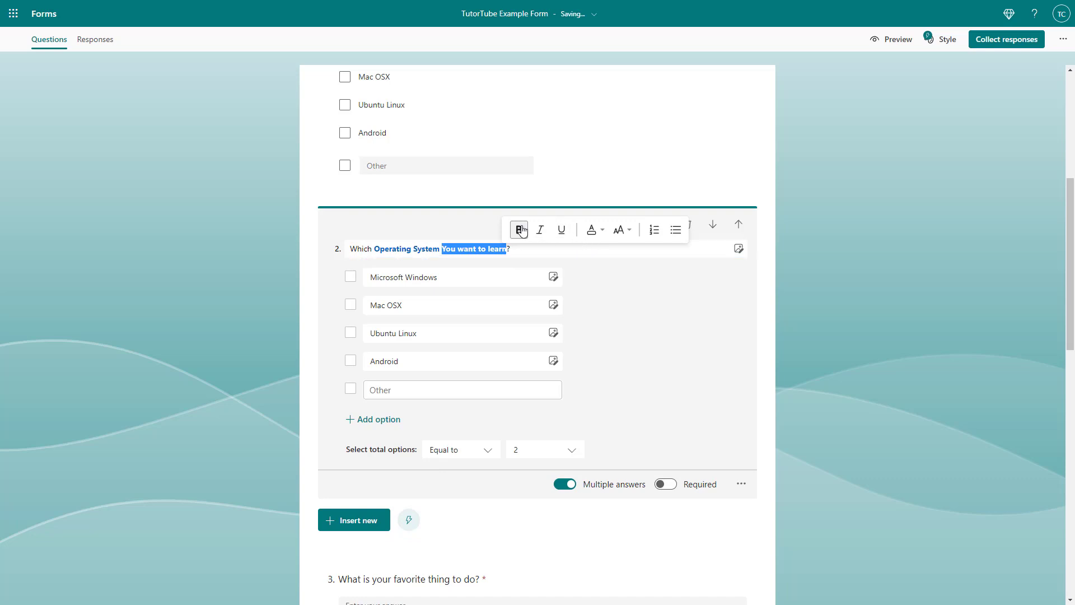
Remove bold and colour from the new words, leaving only "Operating System" emphasized
left_click(619, 230)
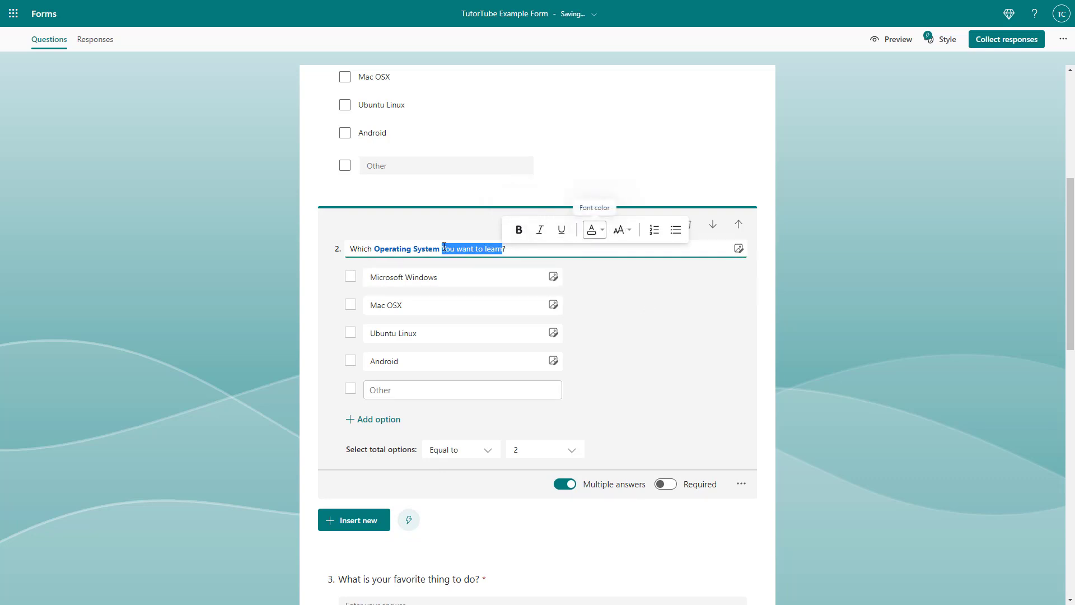
left_click(468, 261)
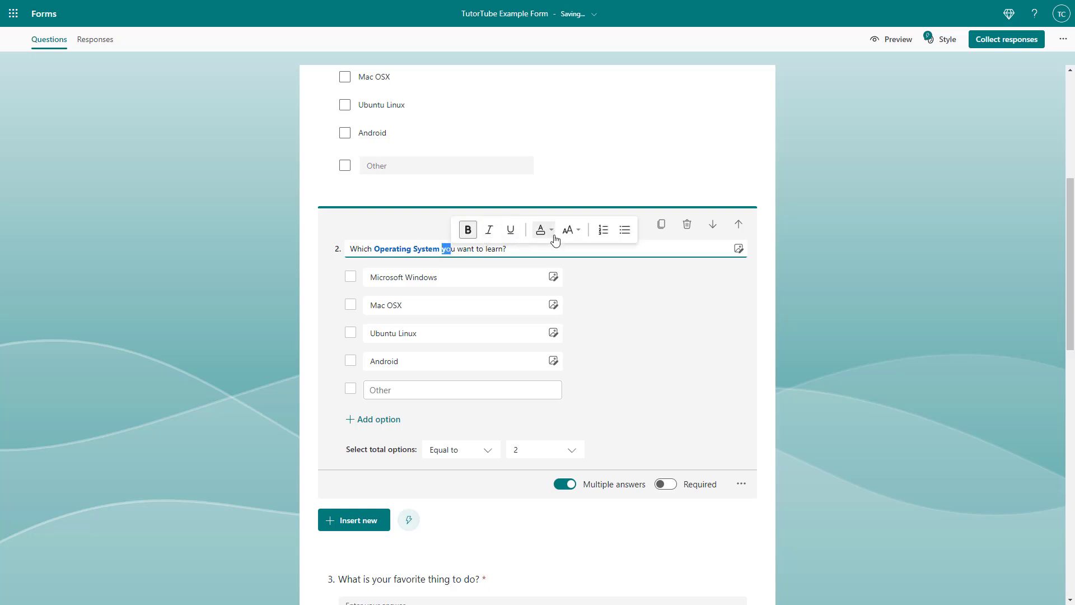
mouse_move(468, 230)
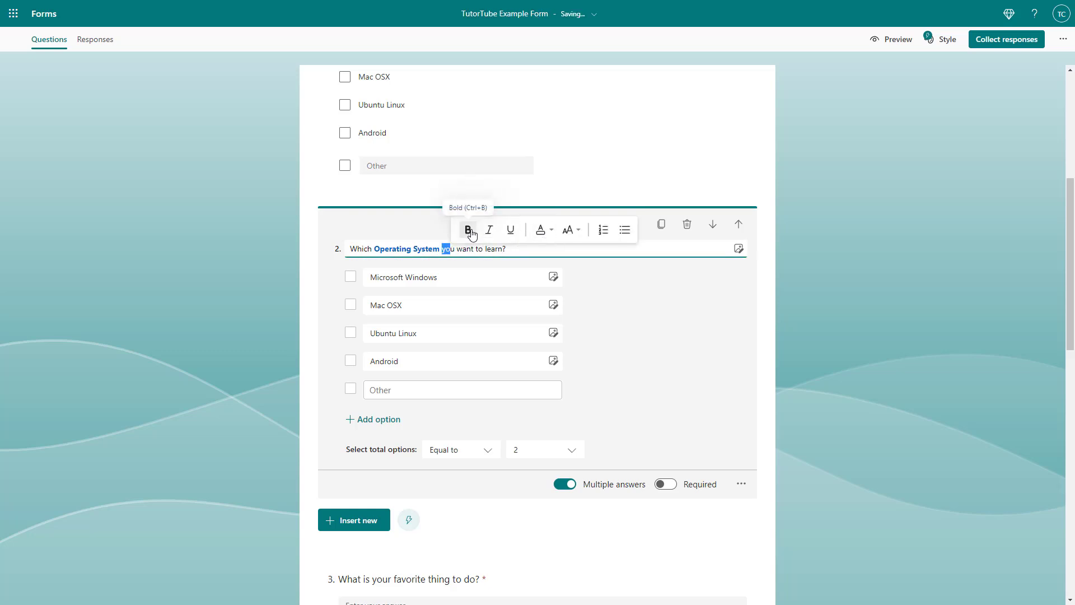
left_click(539, 230)
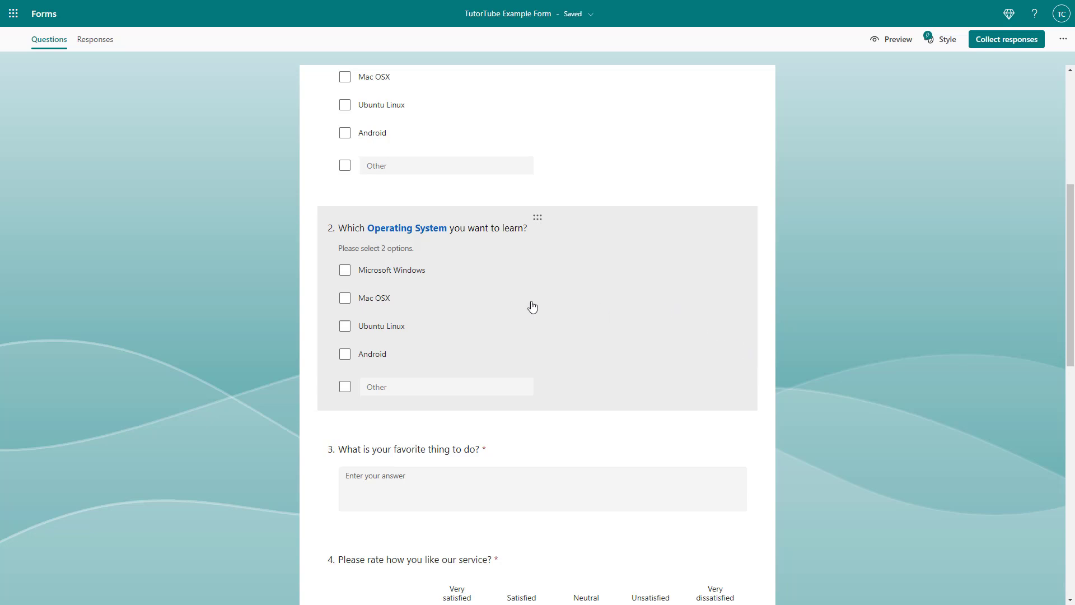
Delete the final 0–10 sharing-content rating question, leaving Date of Birth last
scroll("down", 3)
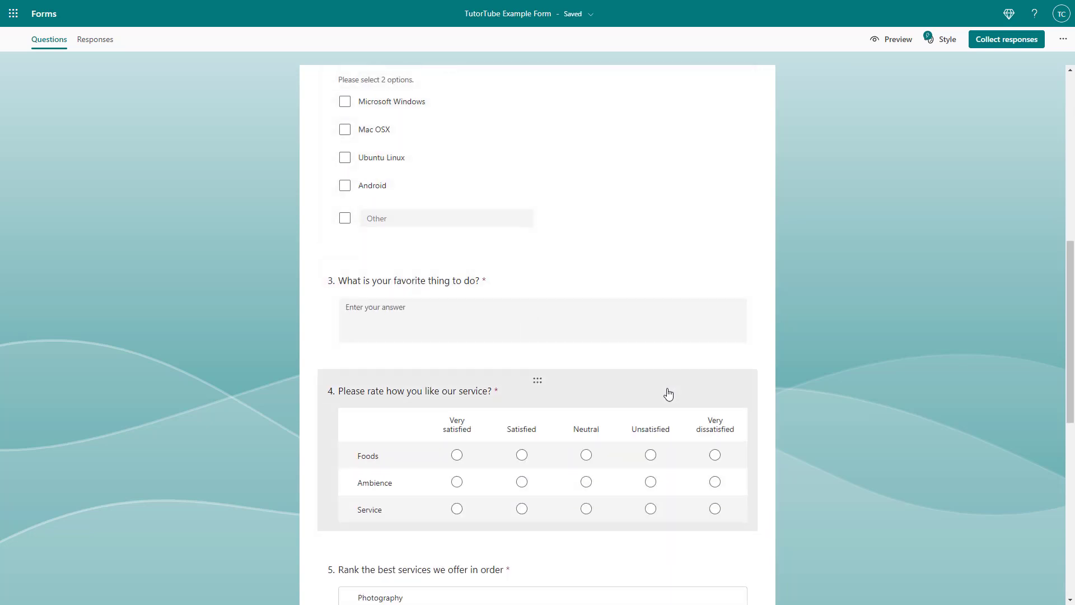
scroll("down", 3)
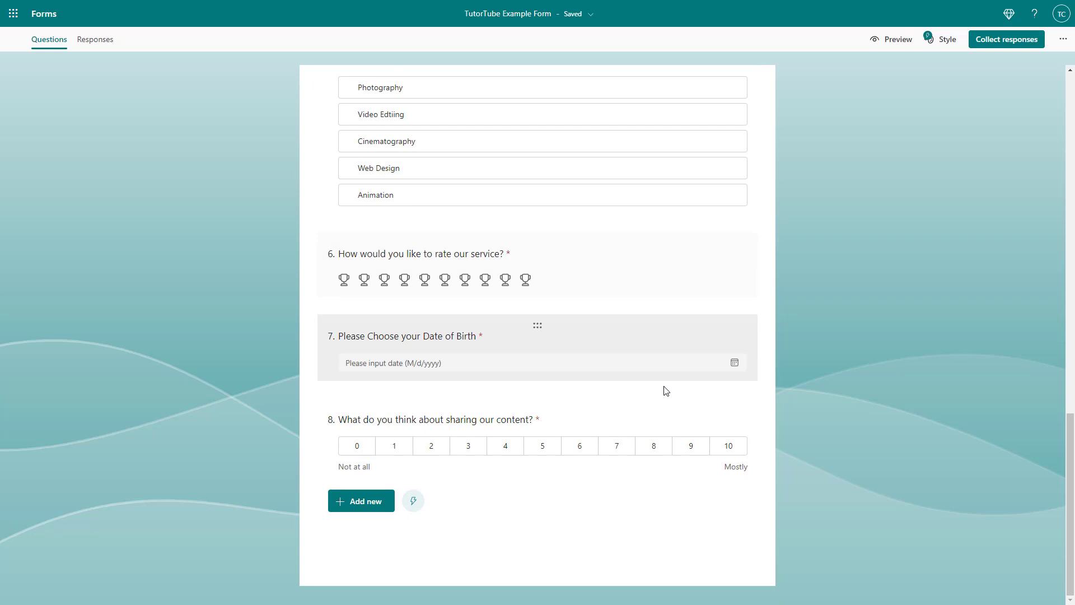
mouse_move(650, 382)
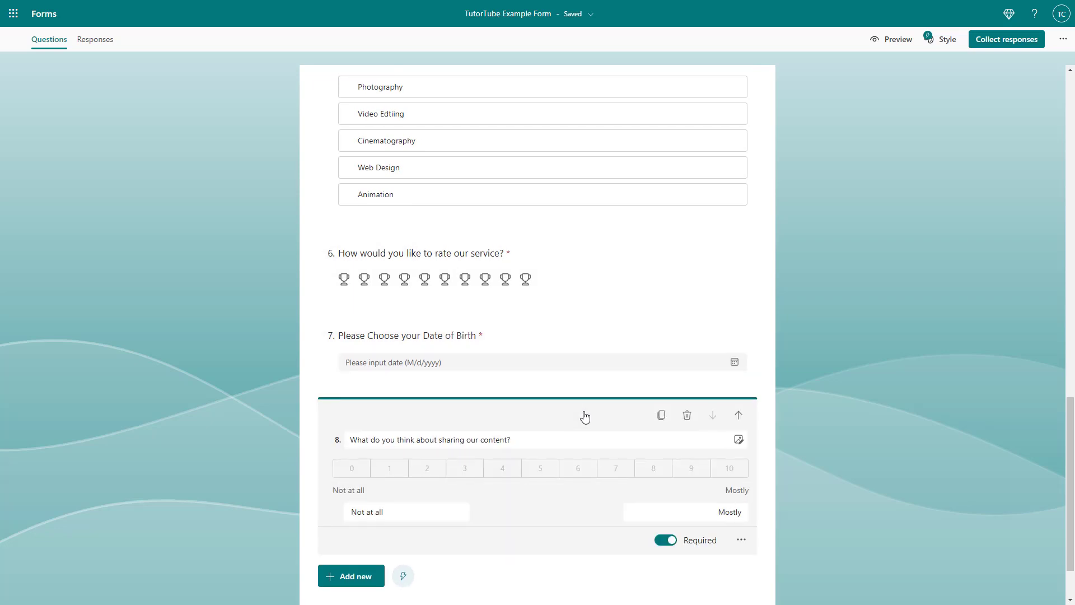
mouse_move(687, 417)
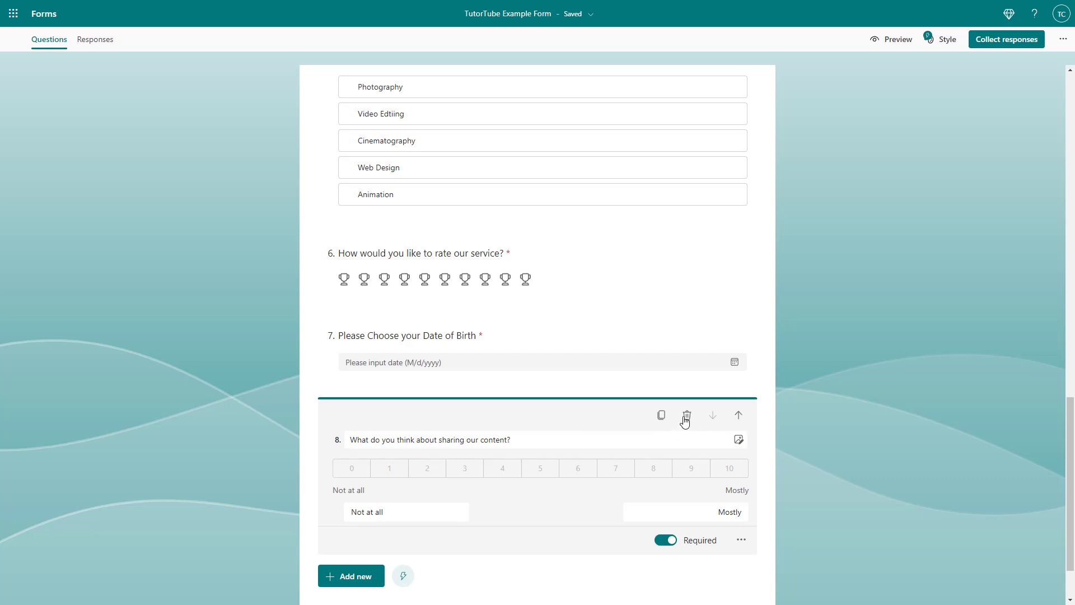
mouse_move(686, 416)
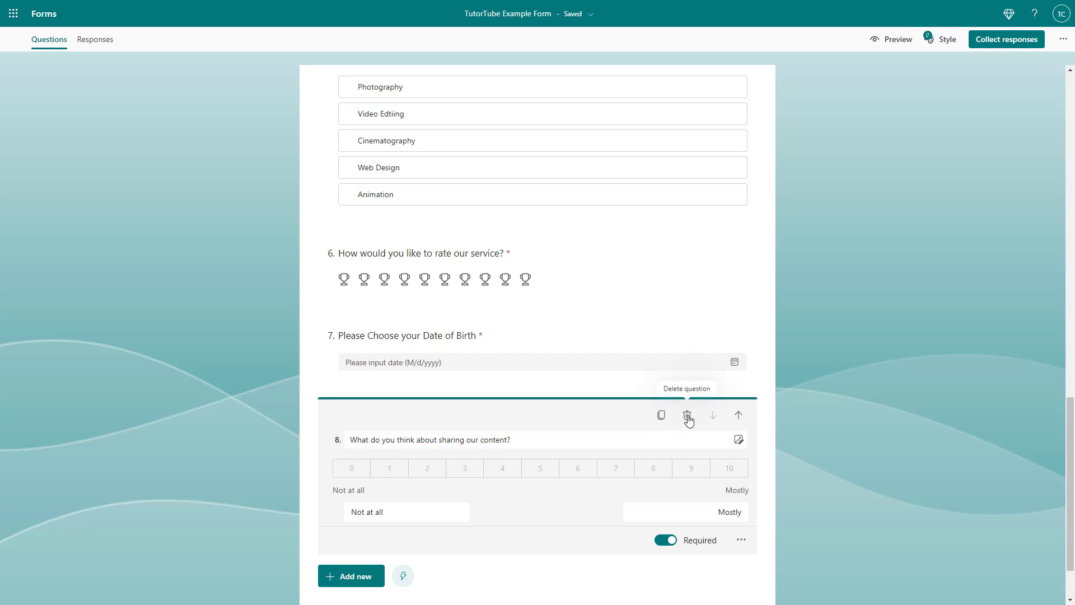
left_click(687, 415)
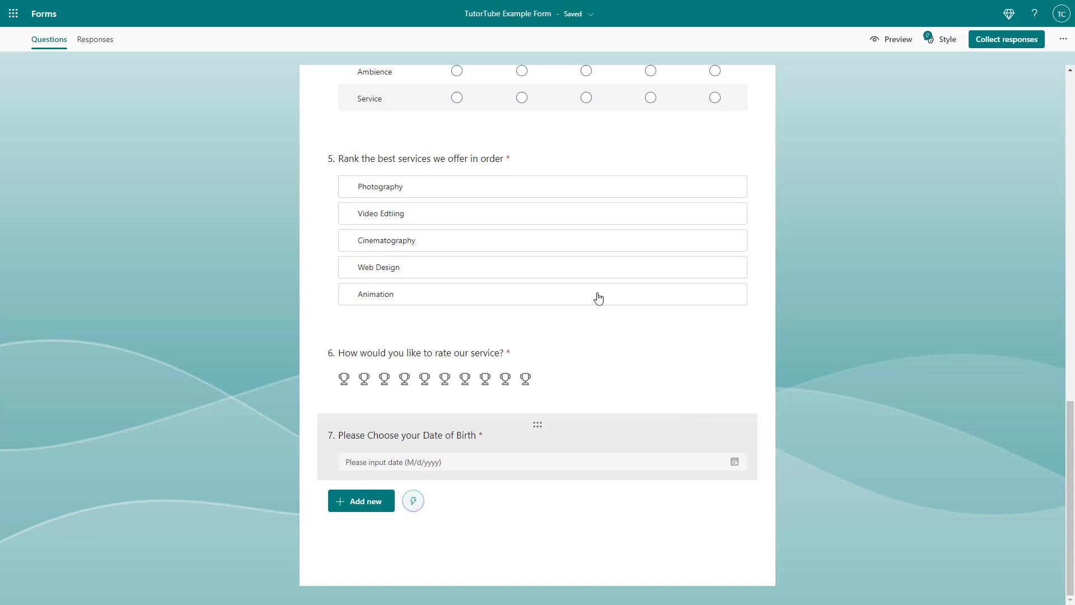
scroll("up", 3)
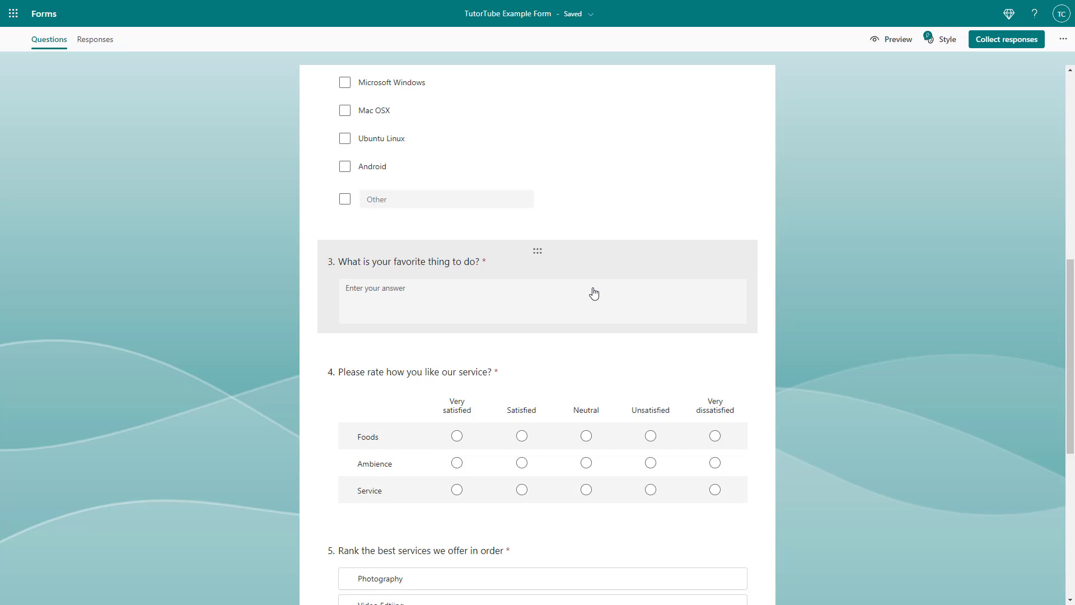
mouse_move(581, 277)
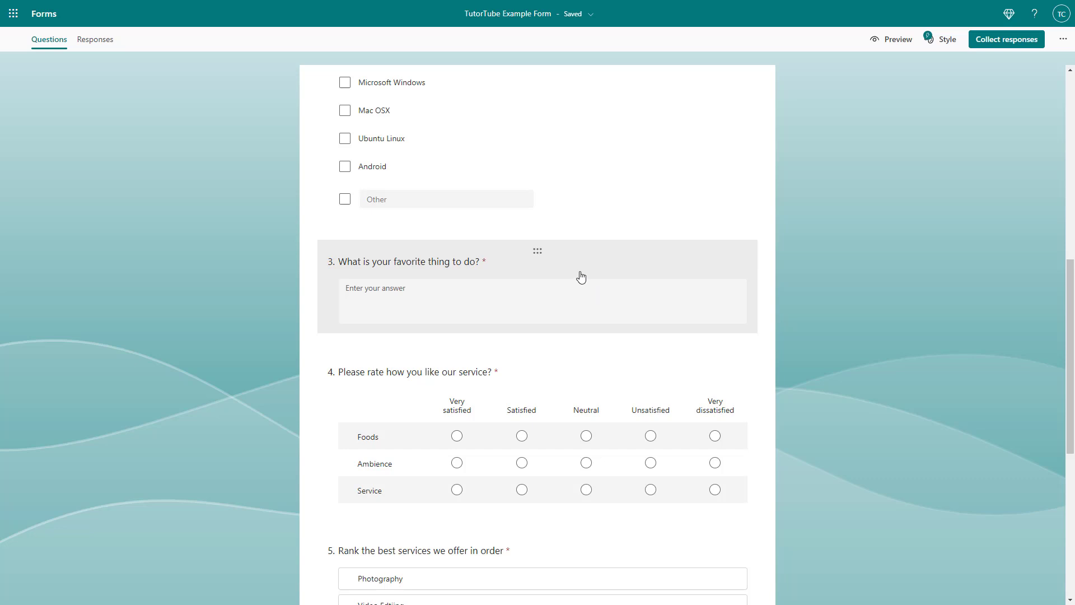
mouse_move(953, 407)
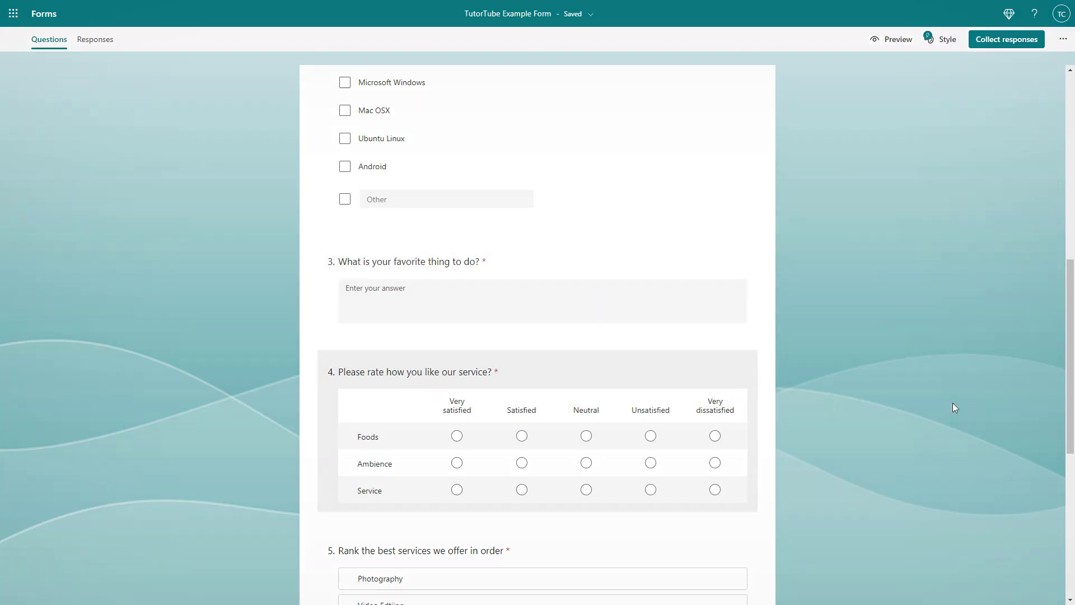